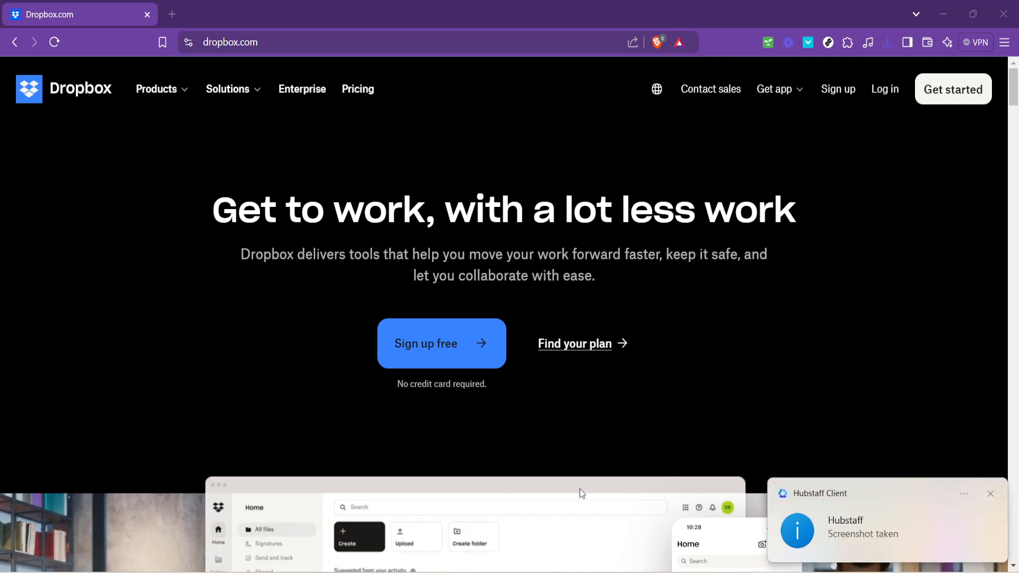
{"action": "mouse_move", "coordinate": [999, 487]}
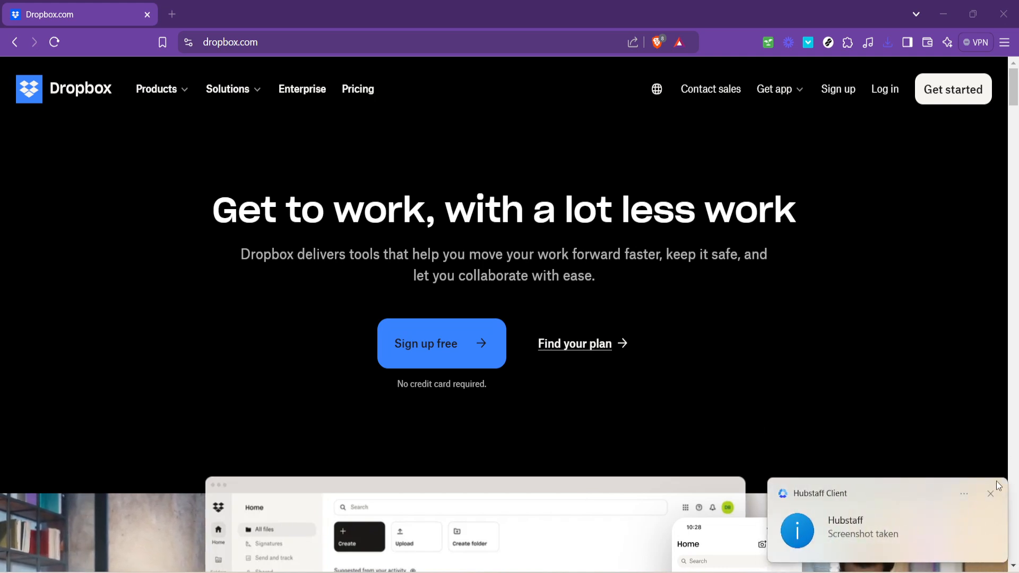
Dismiss the notification, go to Dropbox log-in, and autofill the saved email
{"action": "left_click", "coordinate": [988, 493]}
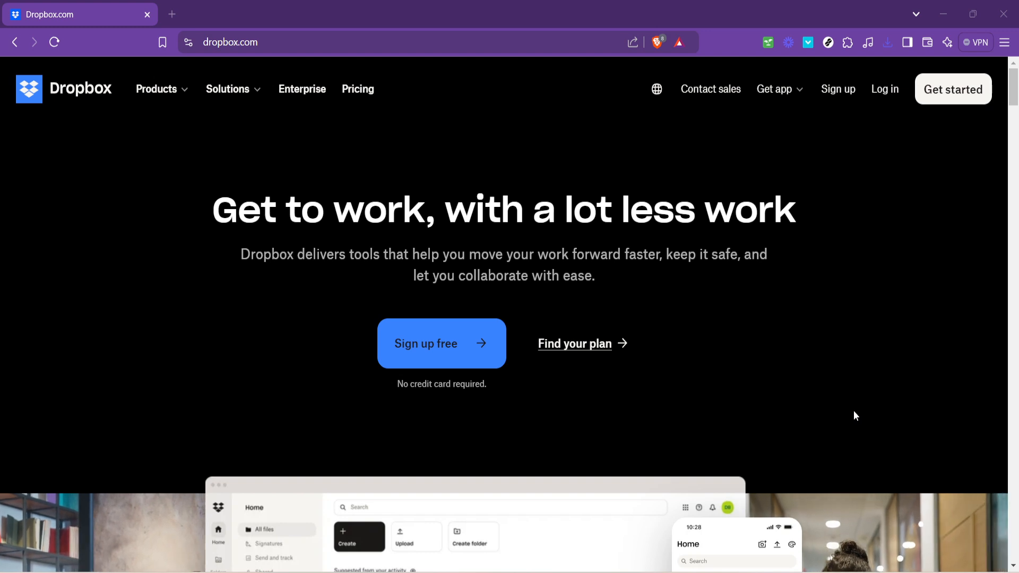
{"action": "mouse_move", "coordinate": [816, 347]}
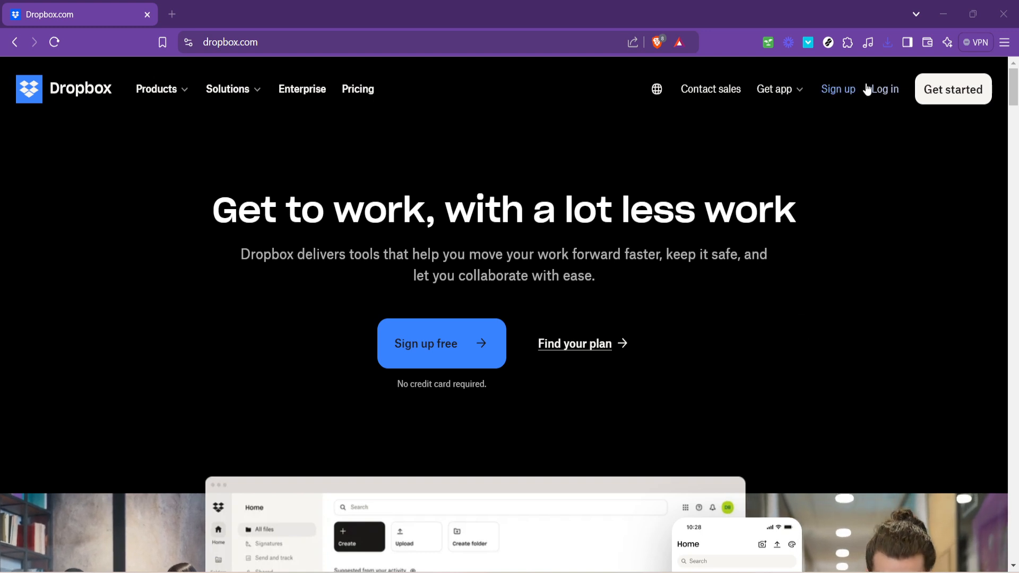
{"action": "left_click", "coordinate": [885, 88]}
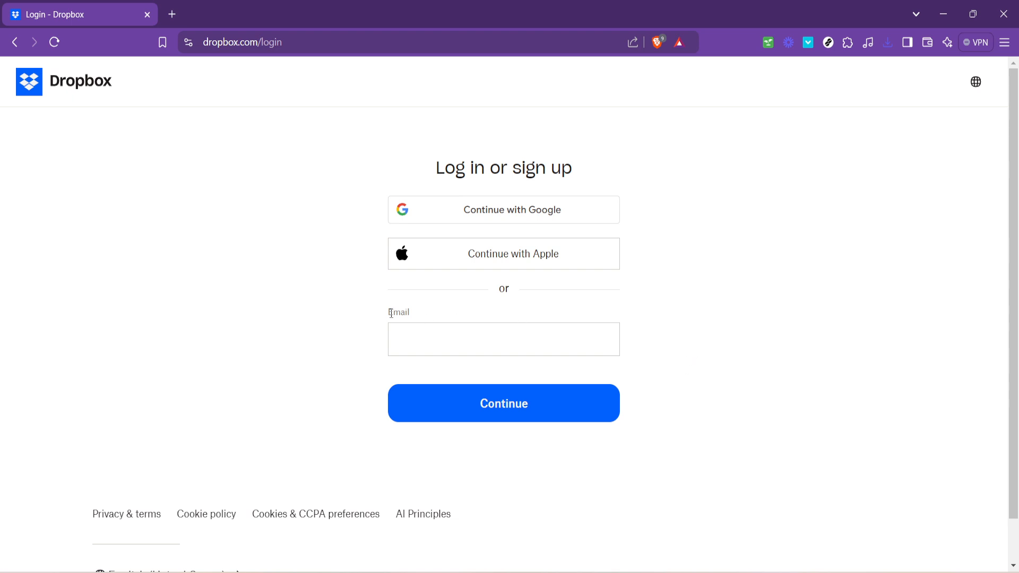
{"action": "left_click", "coordinate": [504, 340]}
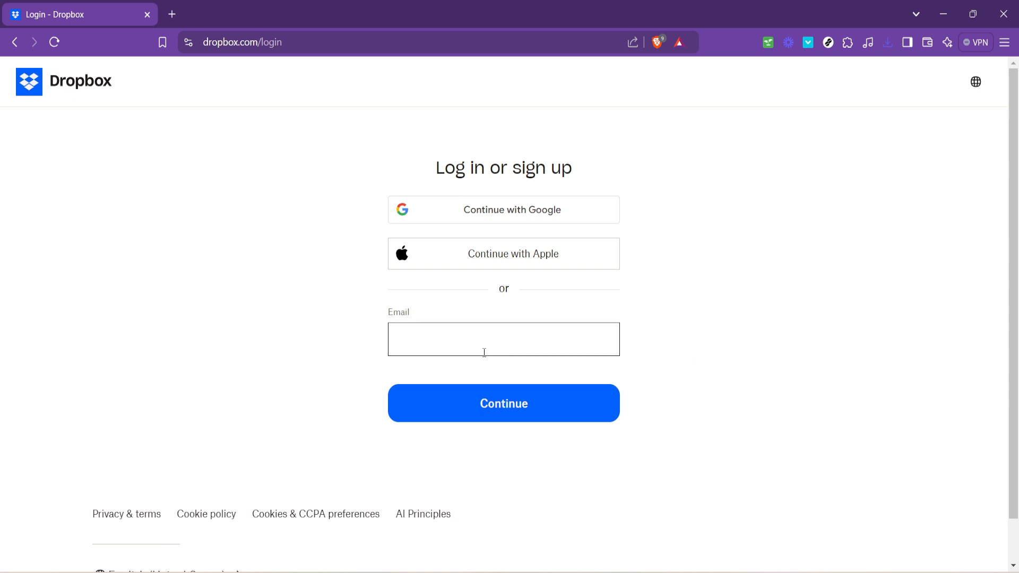
{"action": "left_click", "coordinate": [504, 339]}
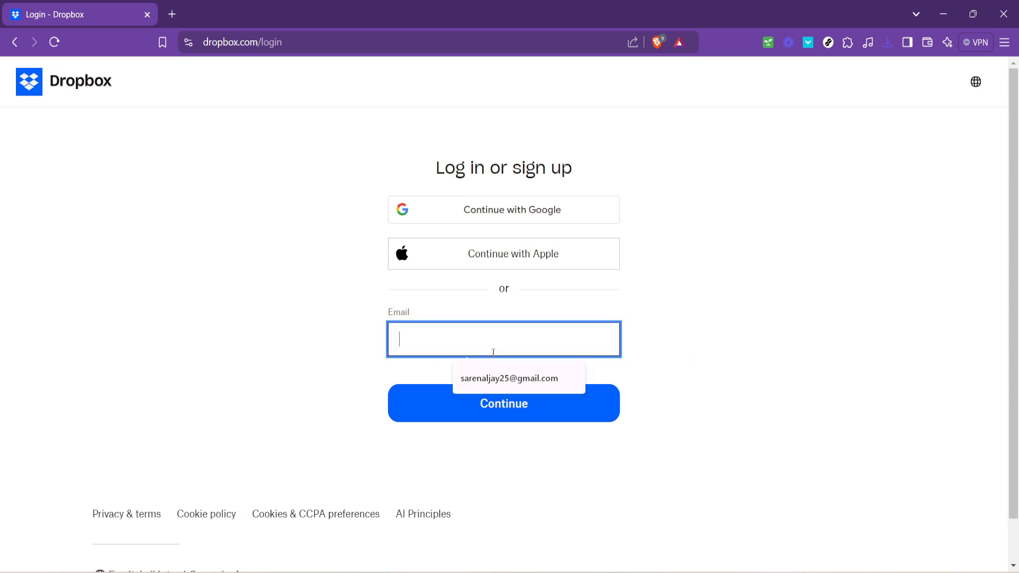
{"action": "left_click", "coordinate": [511, 379]}
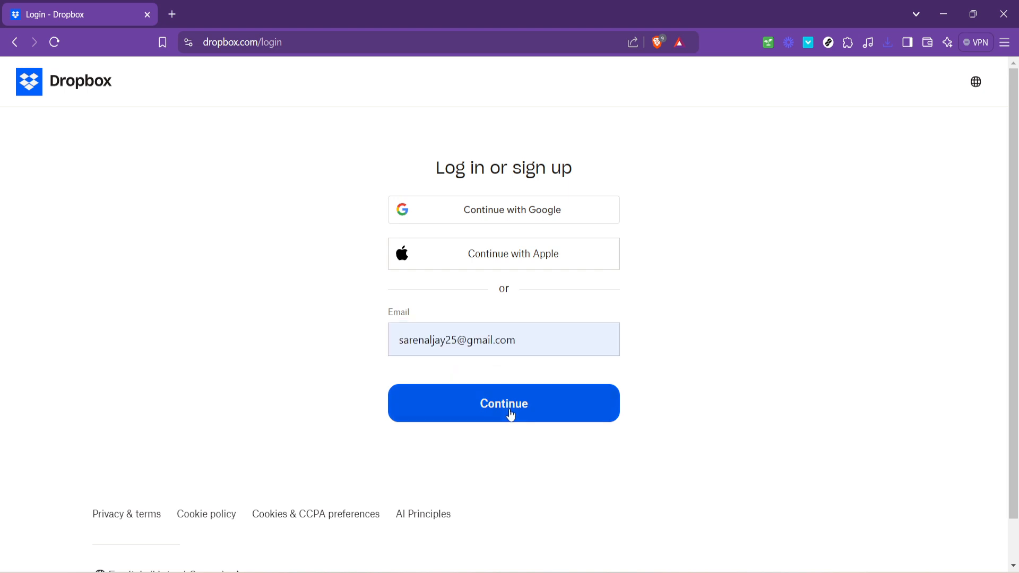
Continue past the email, enter the four-character password, and submit the log-in
{"action": "left_click", "coordinate": [504, 403]}
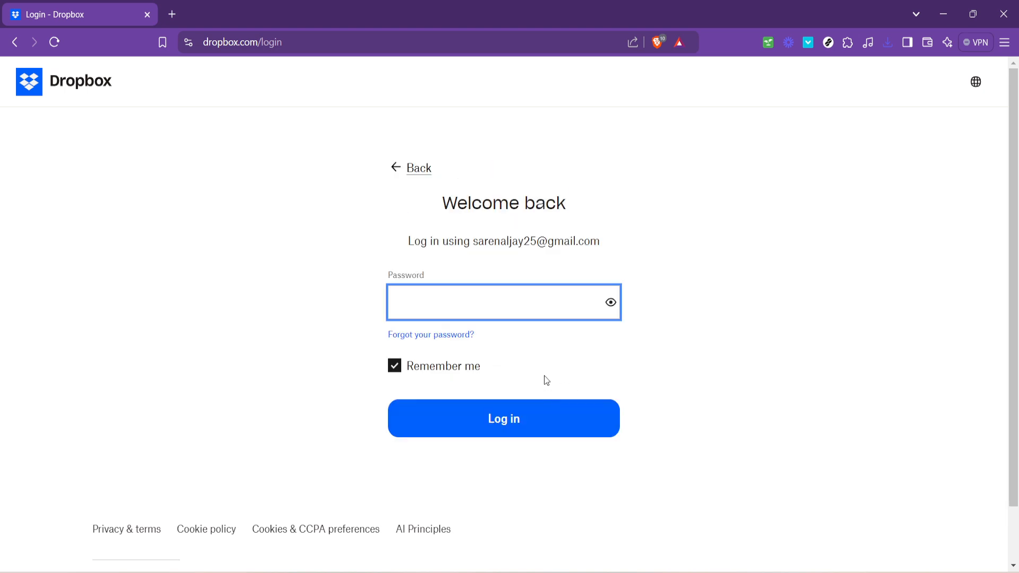
{"action": "type", "text": "•"}
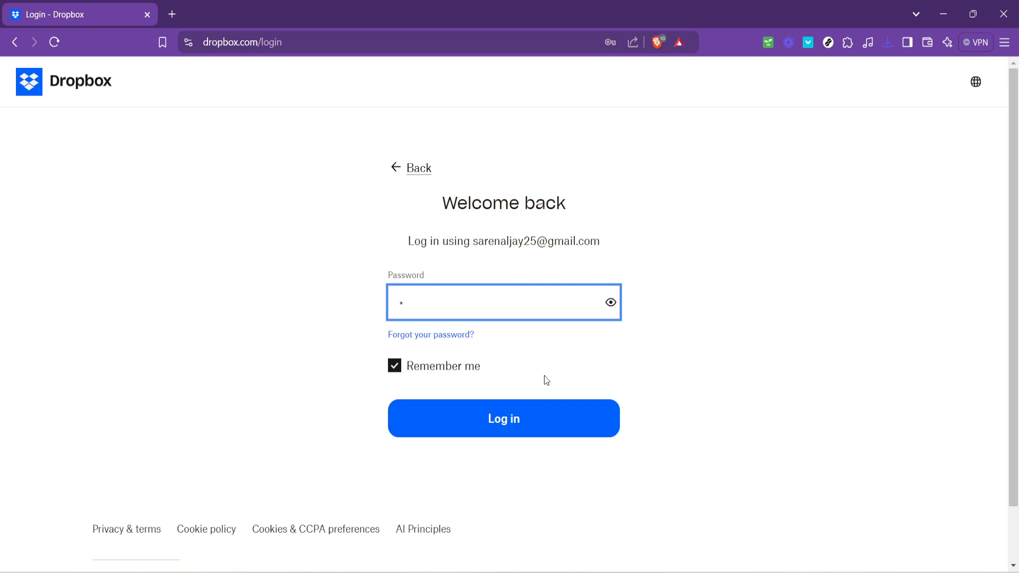
{"action": "type", "text": "•"}
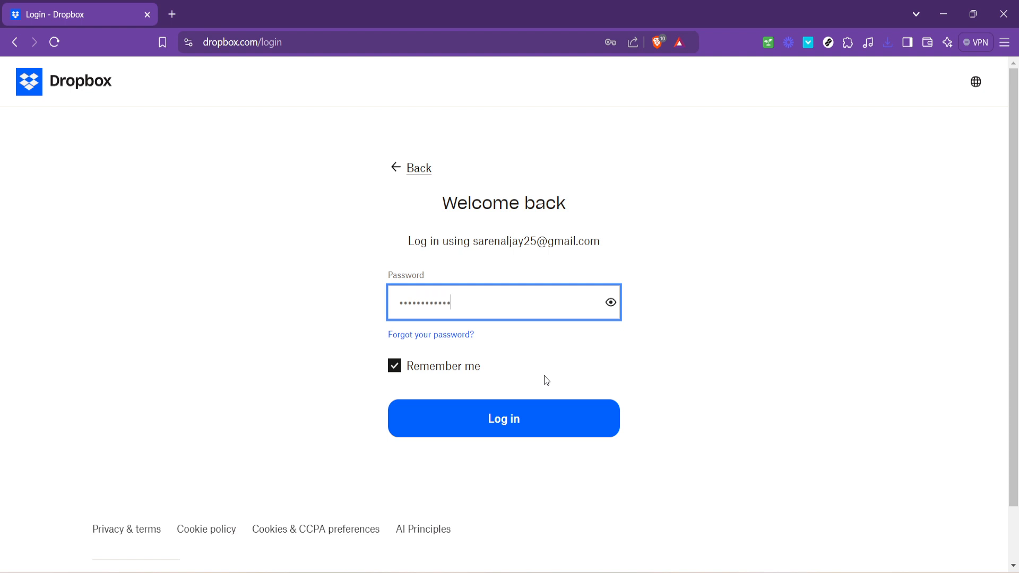
{"action": "type", "text": "••"}
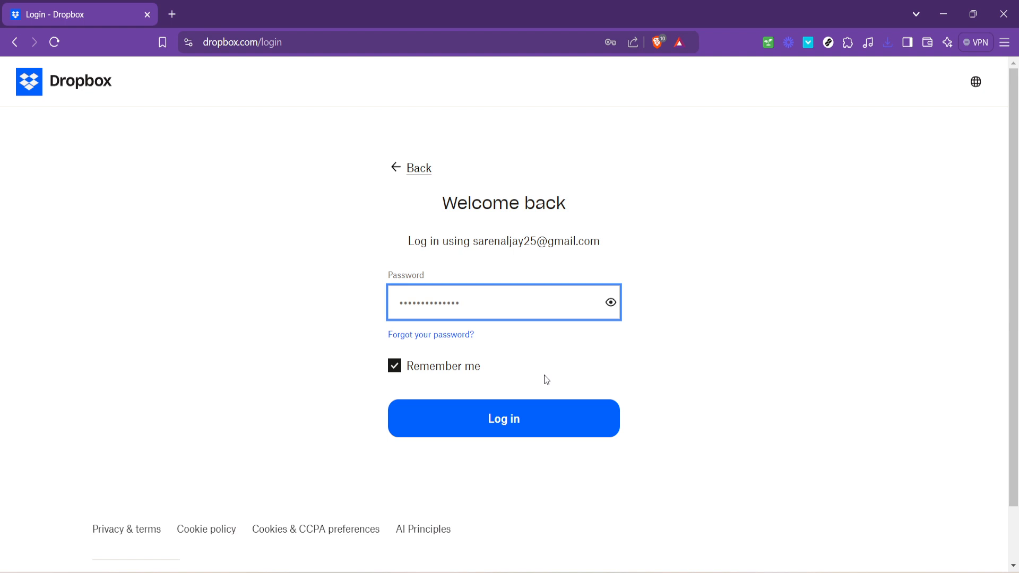
{"action": "left_click", "coordinate": [504, 418]}
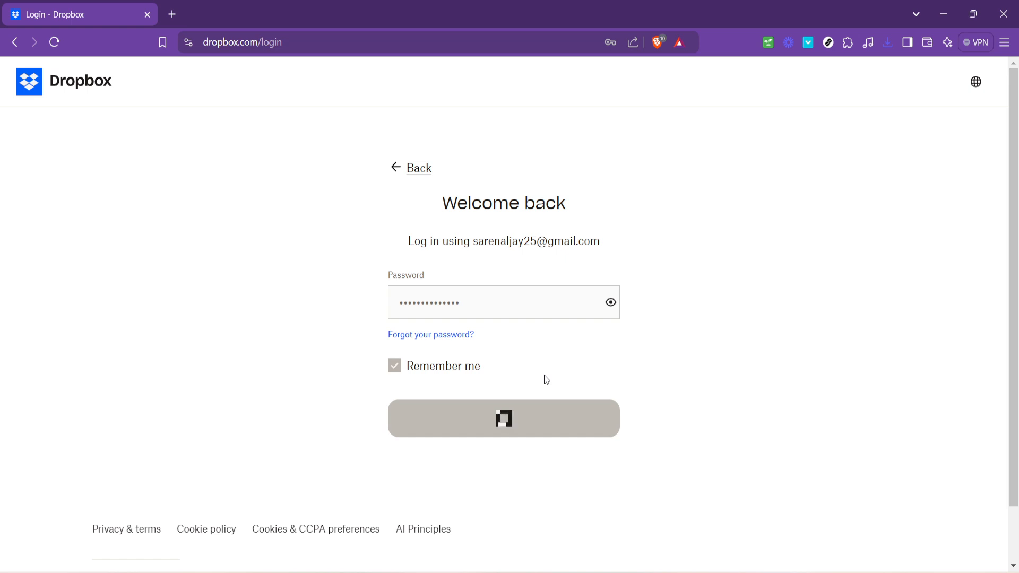
{"action": "left_click", "coordinate": [504, 418]}
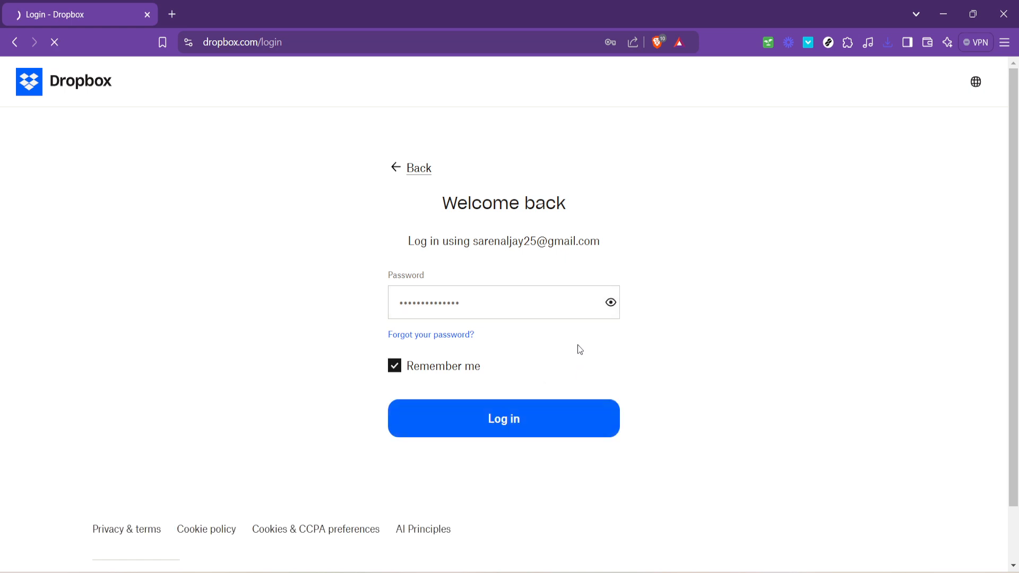
Submit the log-in again so the Dropbox home with suggested files loads
{"action": "left_click", "coordinate": [503, 418]}
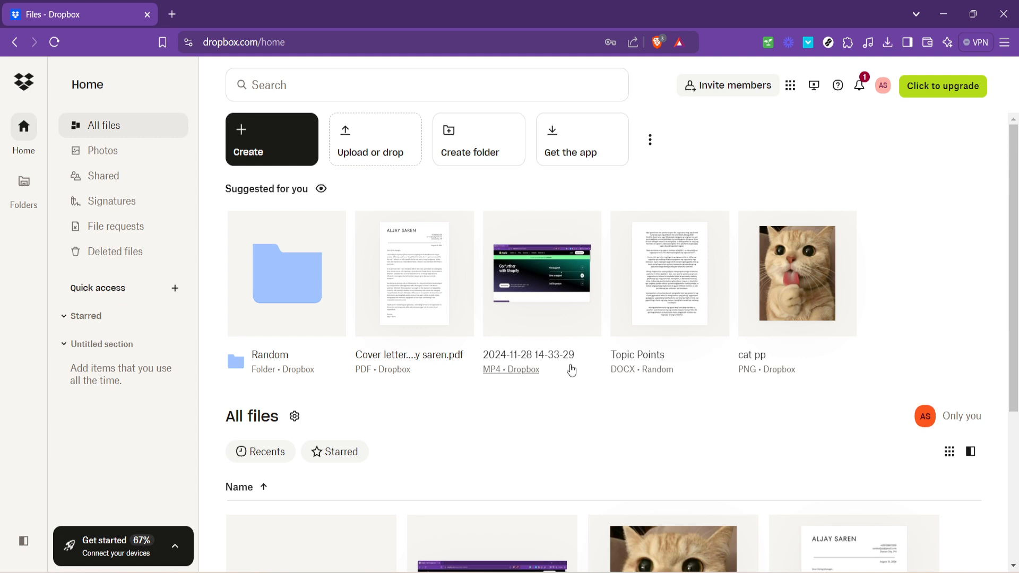
{"action": "mouse_move", "coordinate": [695, 327]}
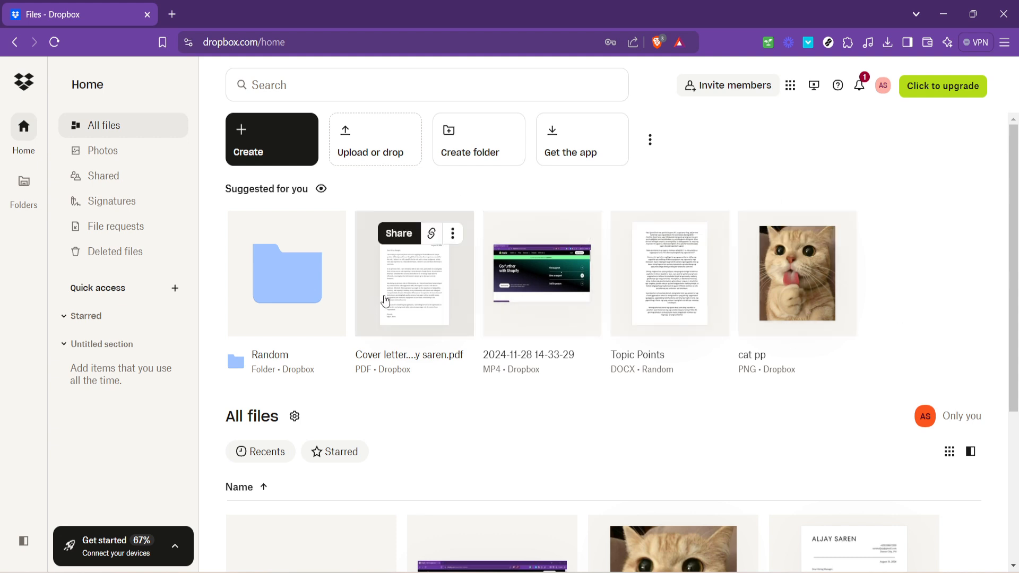
{"action": "mouse_move", "coordinate": [432, 233]}
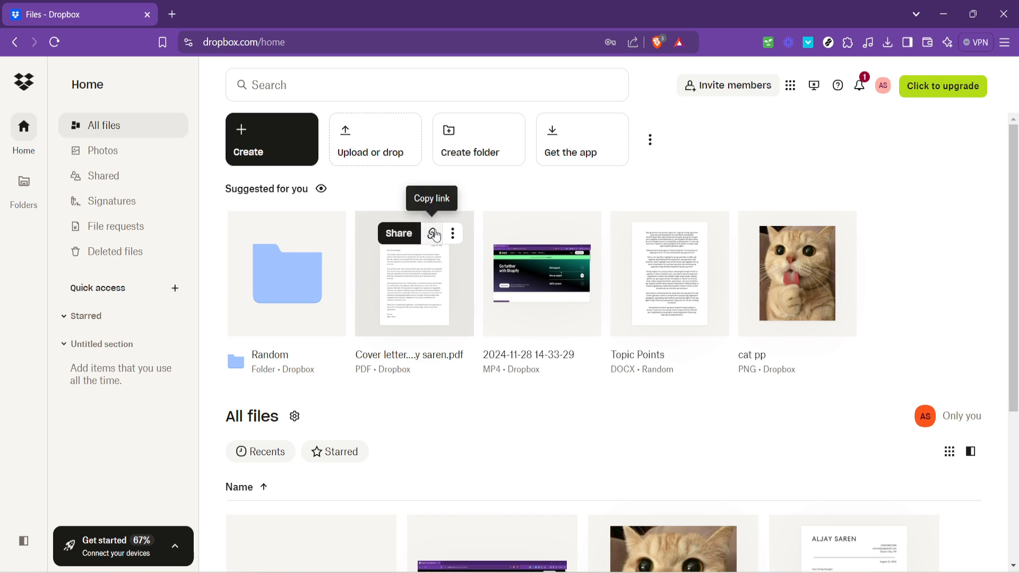
{"action": "mouse_move", "coordinate": [461, 250]}
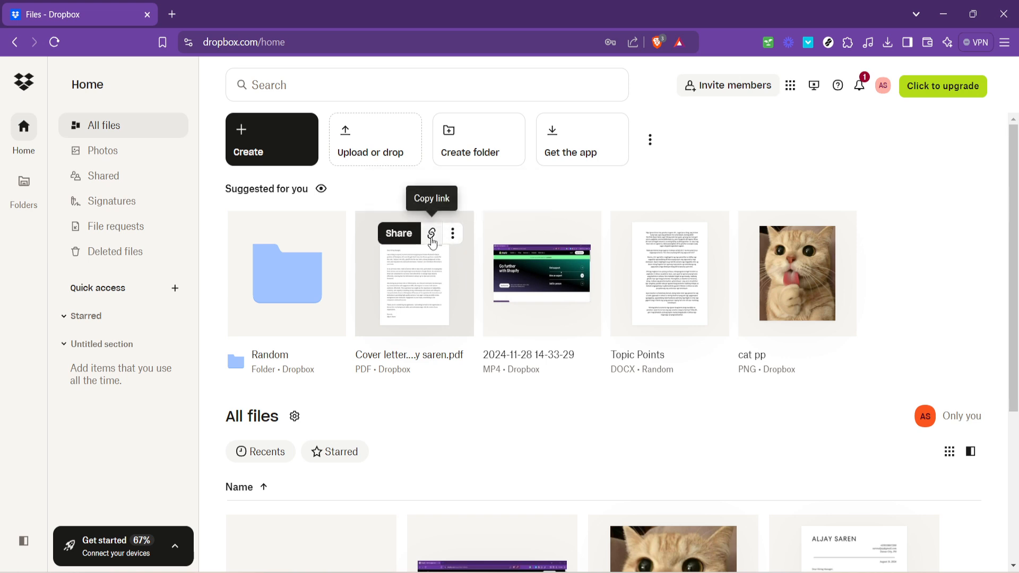
{"action": "mouse_move", "coordinate": [405, 293]}
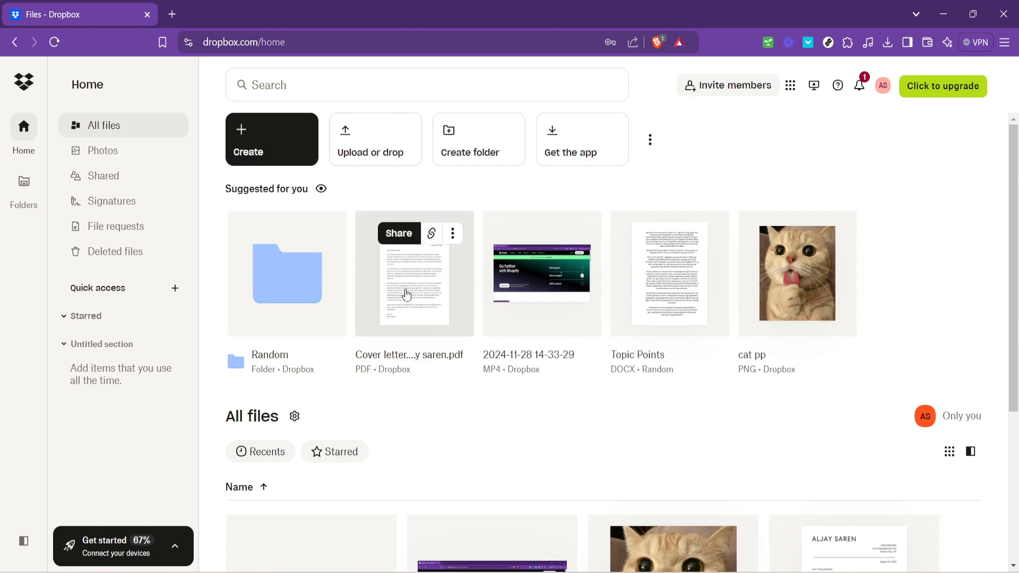
{"action": "mouse_move", "coordinate": [431, 233]}
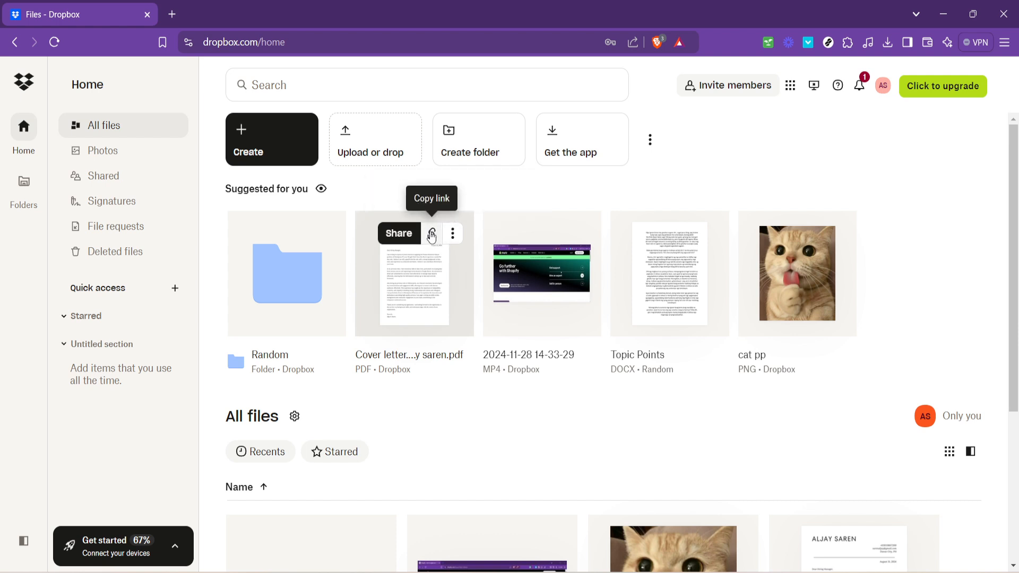
Copy a view-only share link from the cover letter PDF card
{"action": "left_click", "coordinate": [431, 234]}
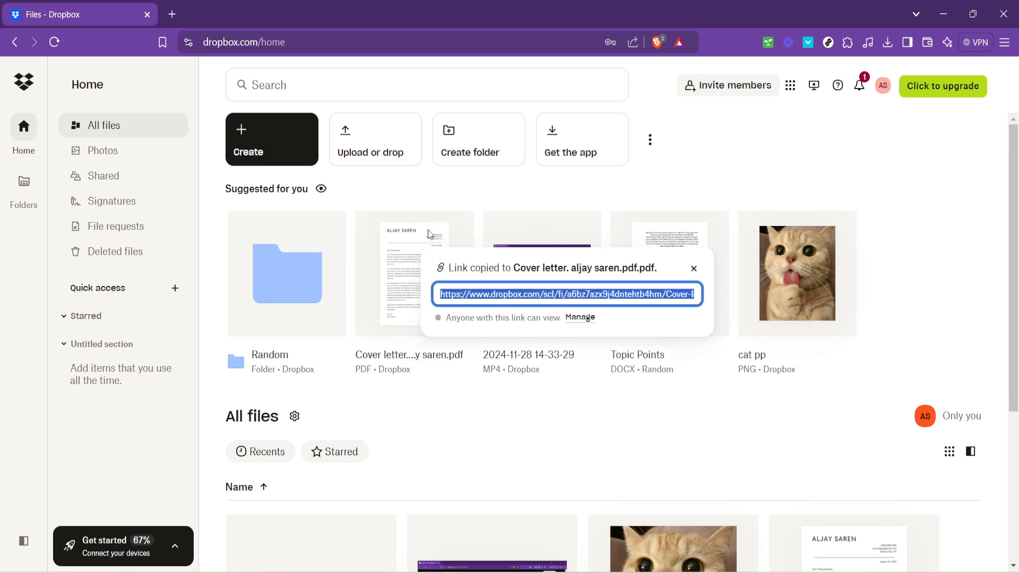
{"action": "mouse_move", "coordinate": [409, 247]}
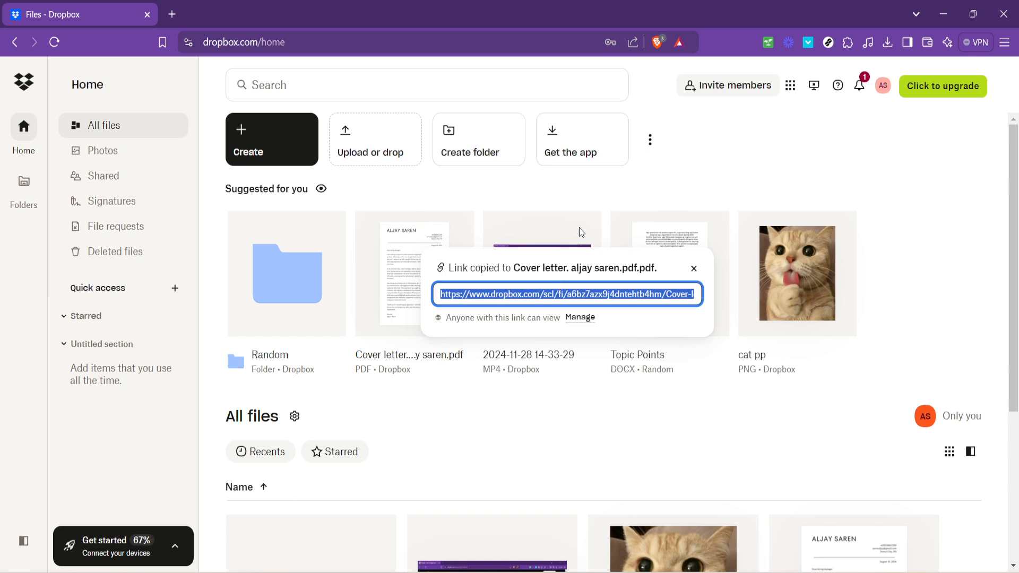
{"action": "mouse_move", "coordinate": [545, 298]}
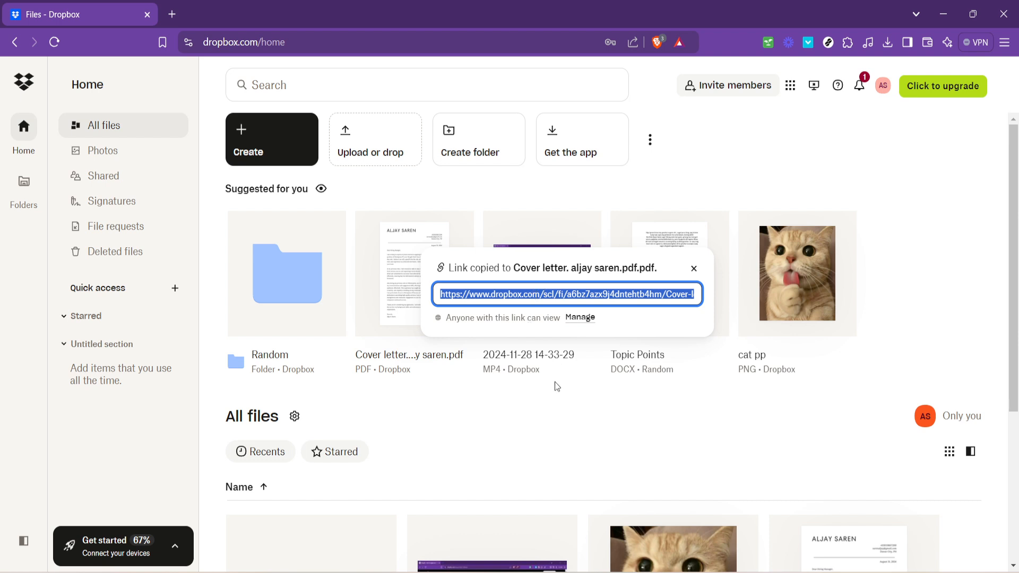
{"action": "mouse_move", "coordinate": [557, 379]}
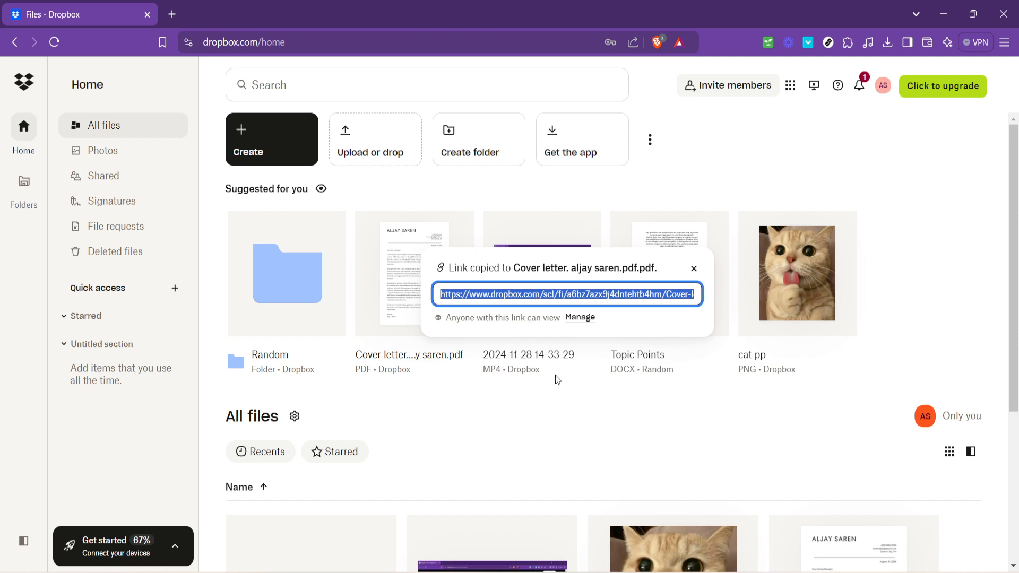